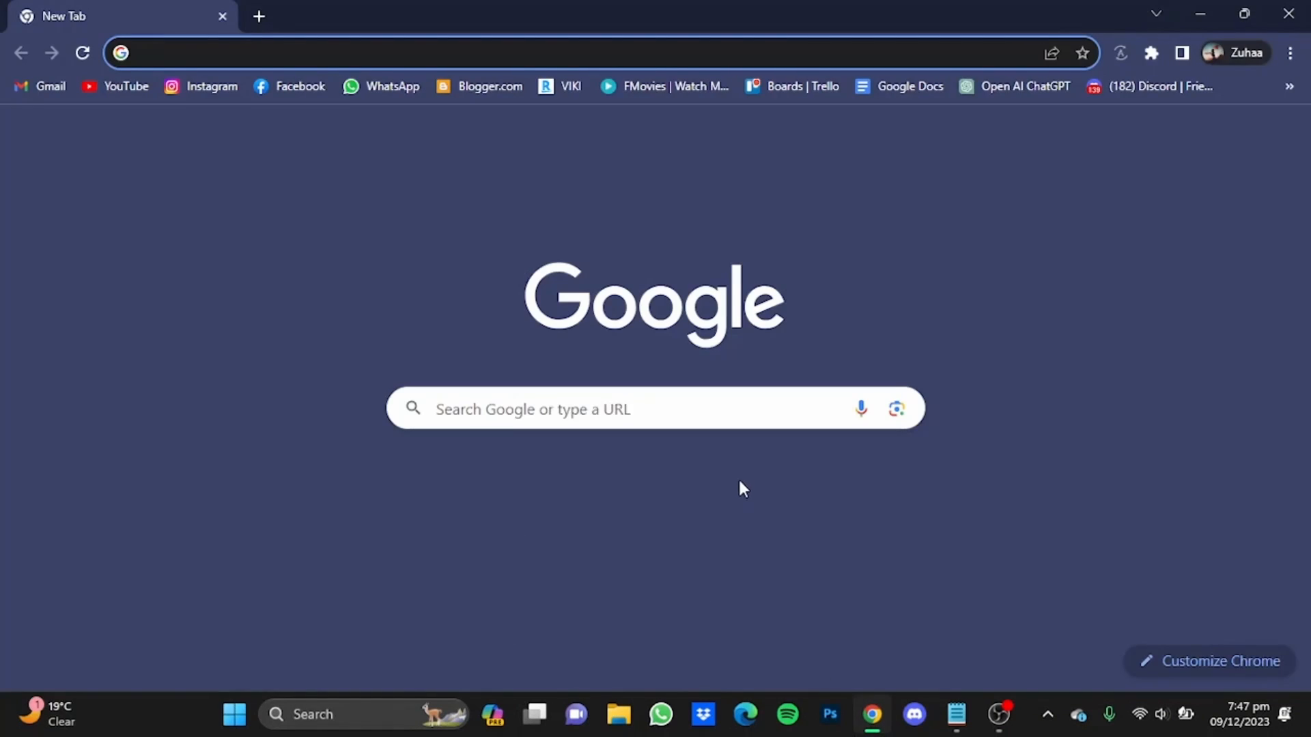
Search Google for 'jenni ai', go to the Jenni AI site and enter its writing app.
type("jenni ai")
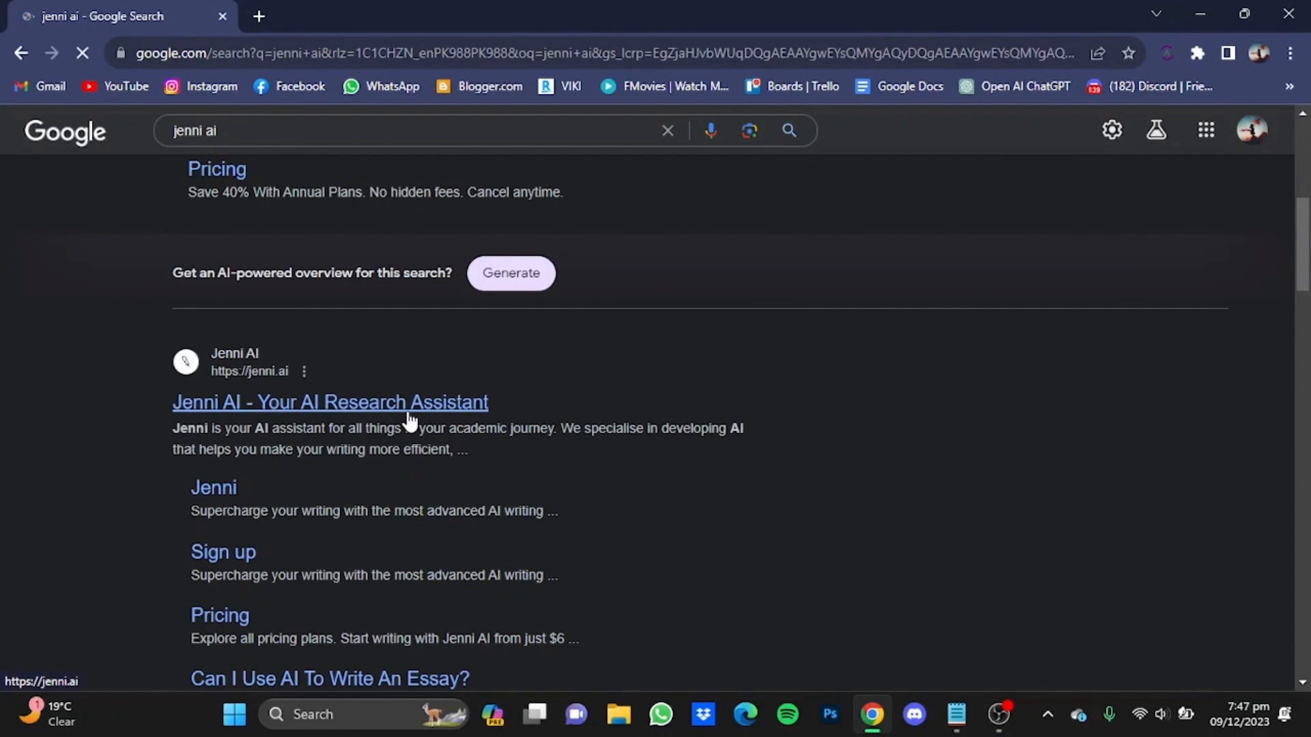
left_click(329, 402)
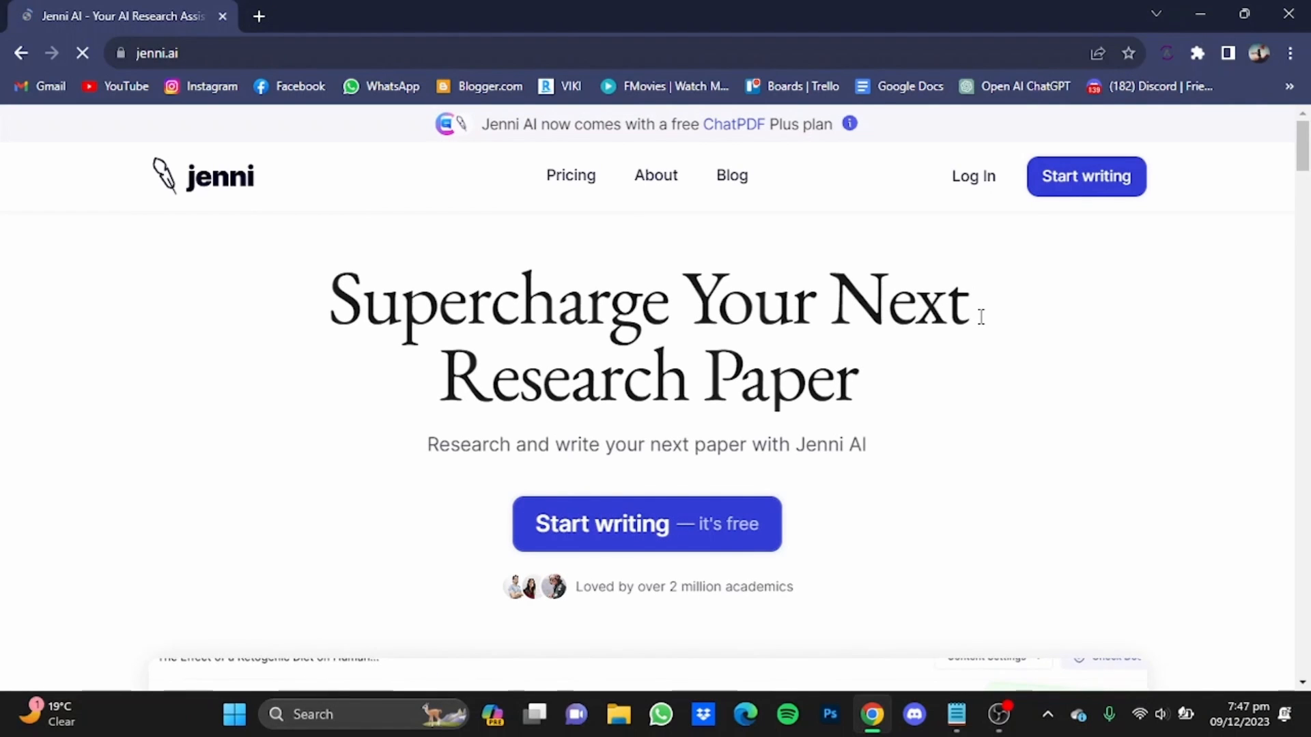
left_click(646, 524)
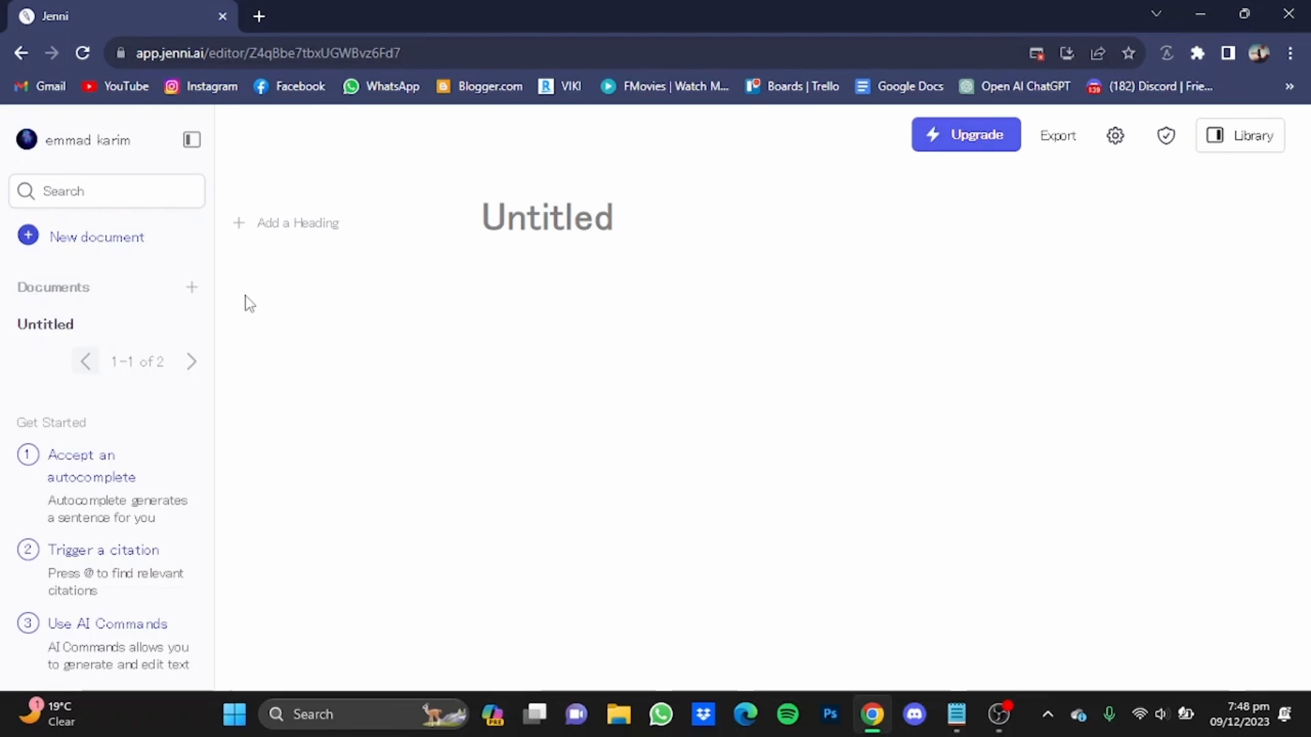
mouse_move(120, 243)
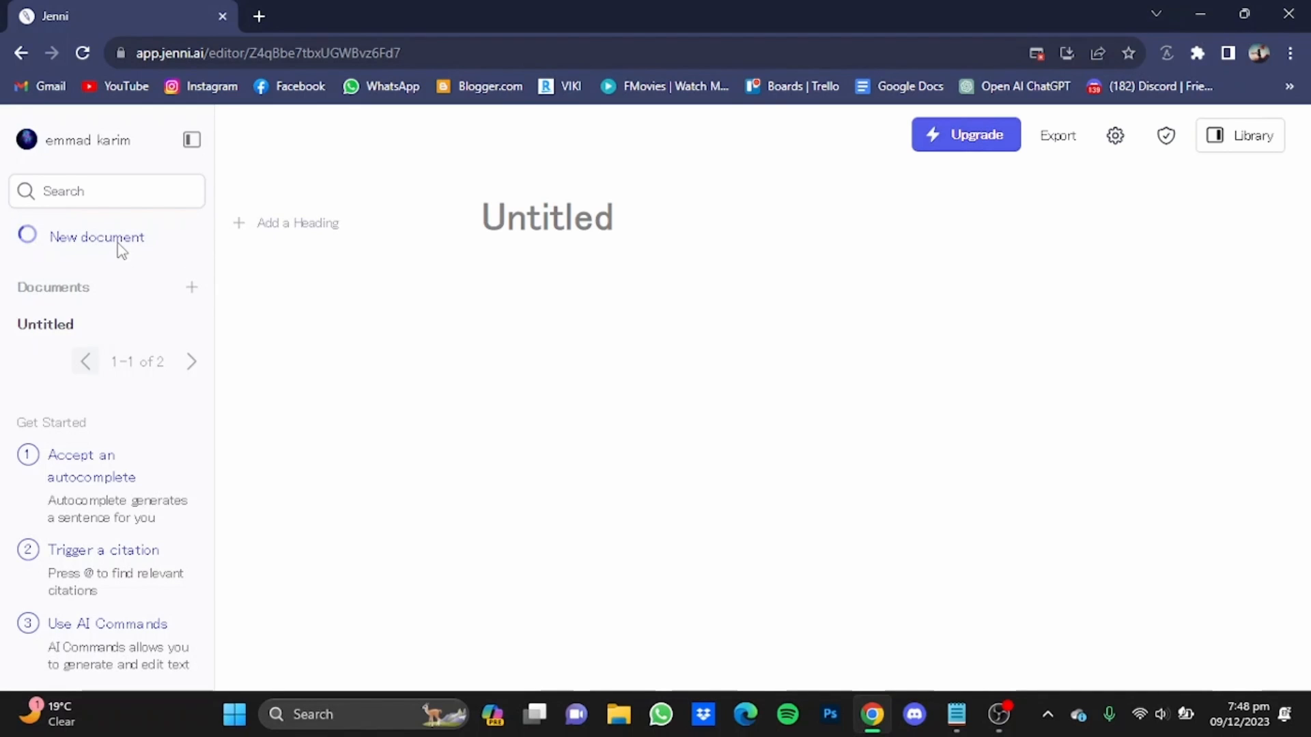
Create a new document so the 'What are you writing today?' prompt appears.
left_click(96, 236)
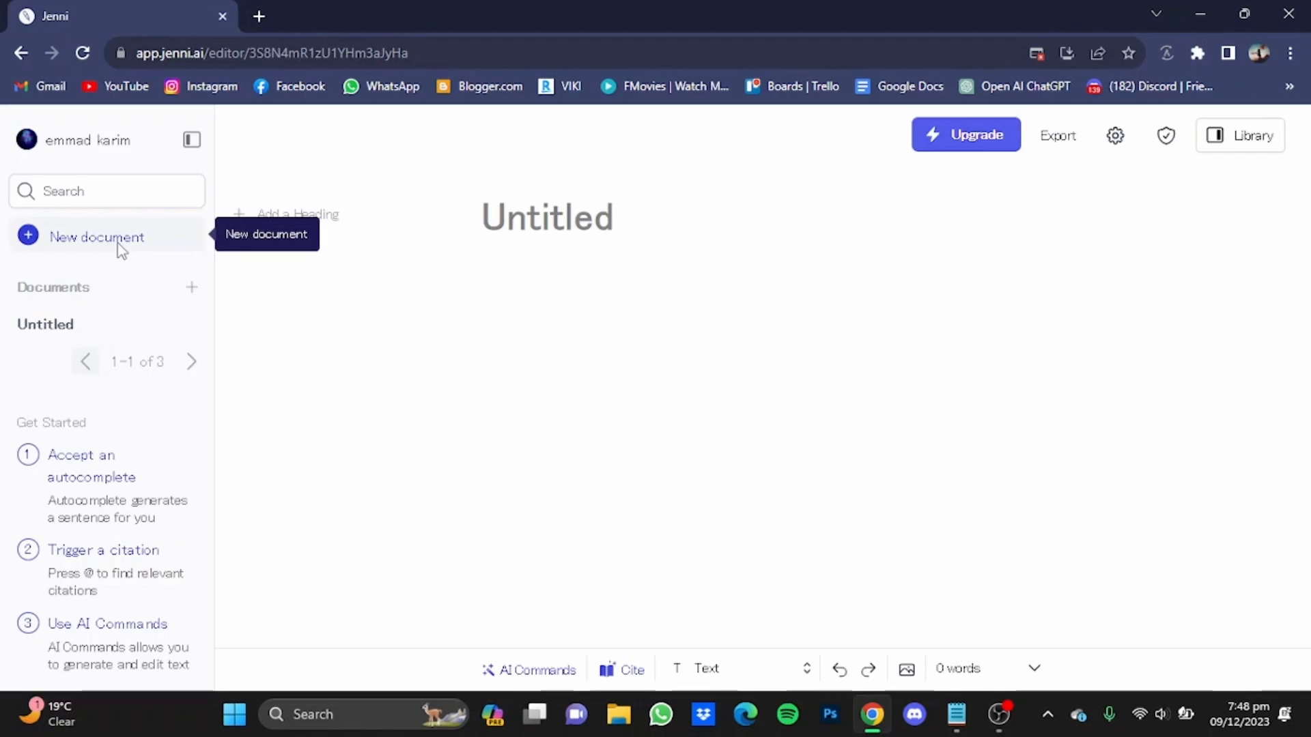
left_click(95, 236)
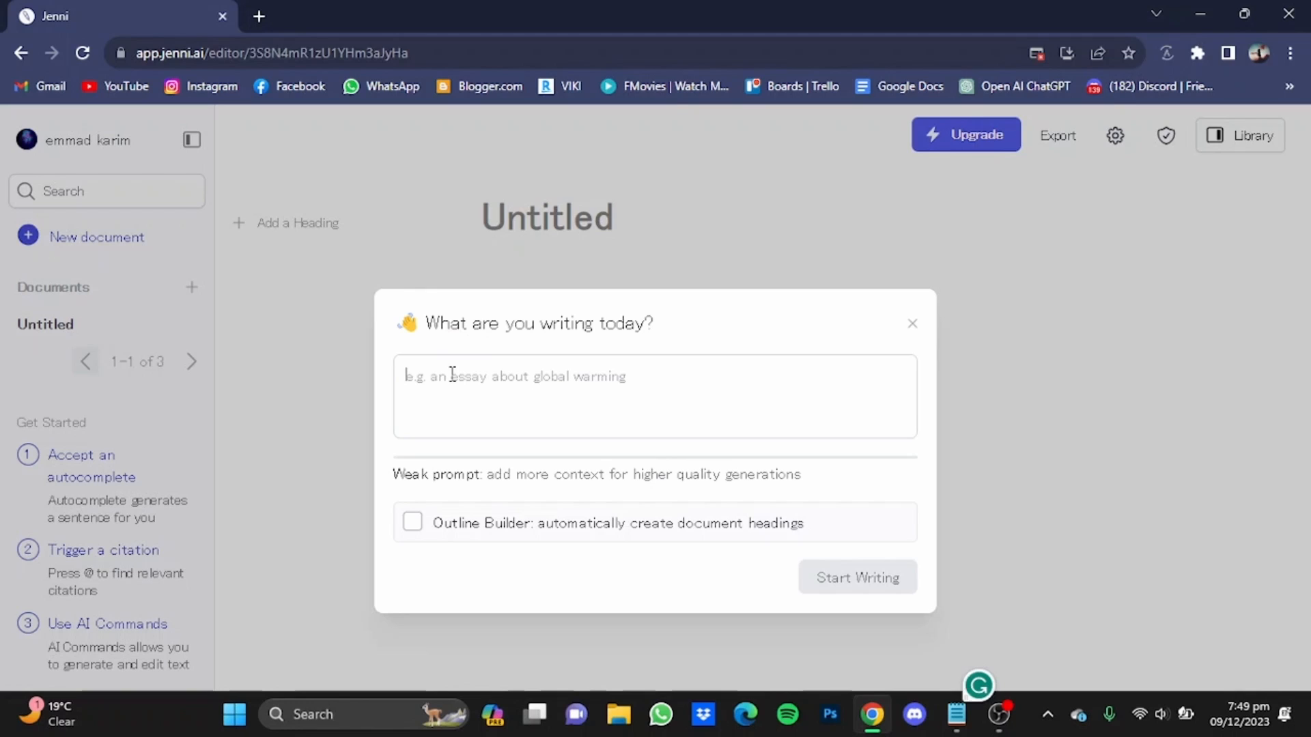
Enter the prompt 'literature survey about green energy and its pros cons and its effects on human life'.
type("literature")
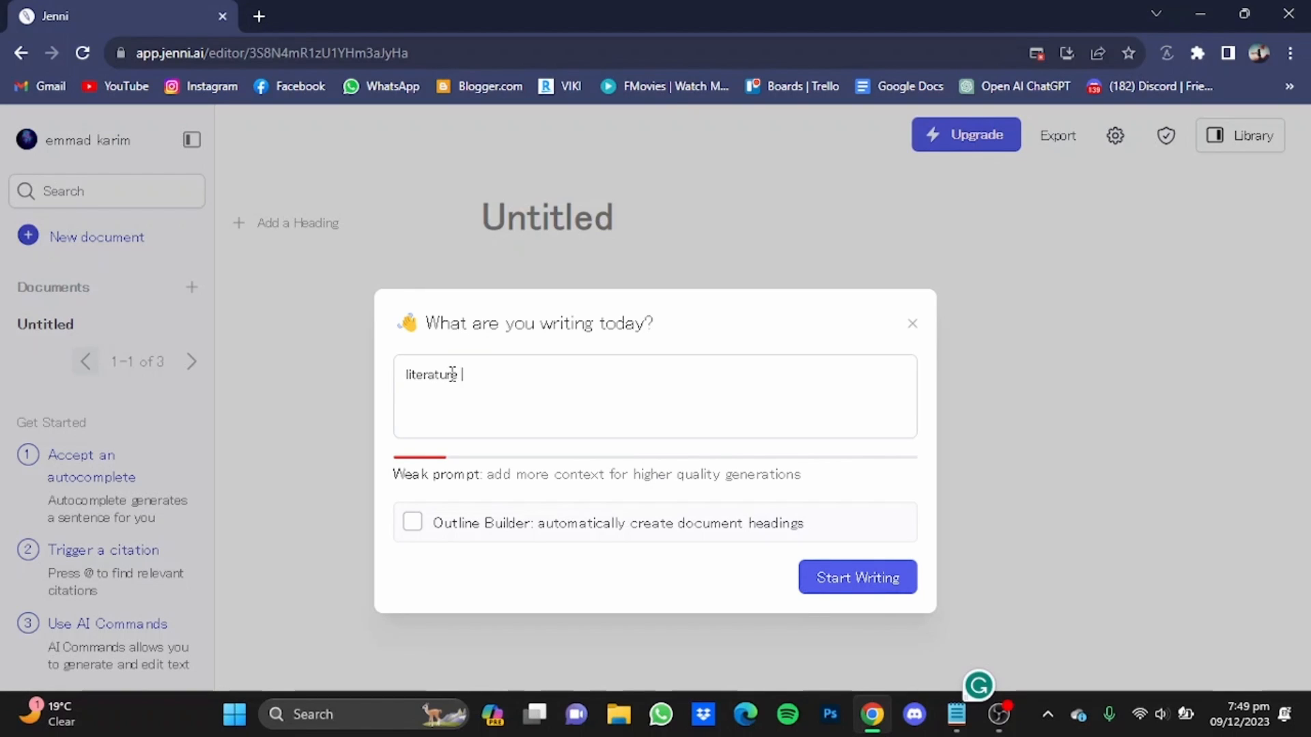
type("survey a")
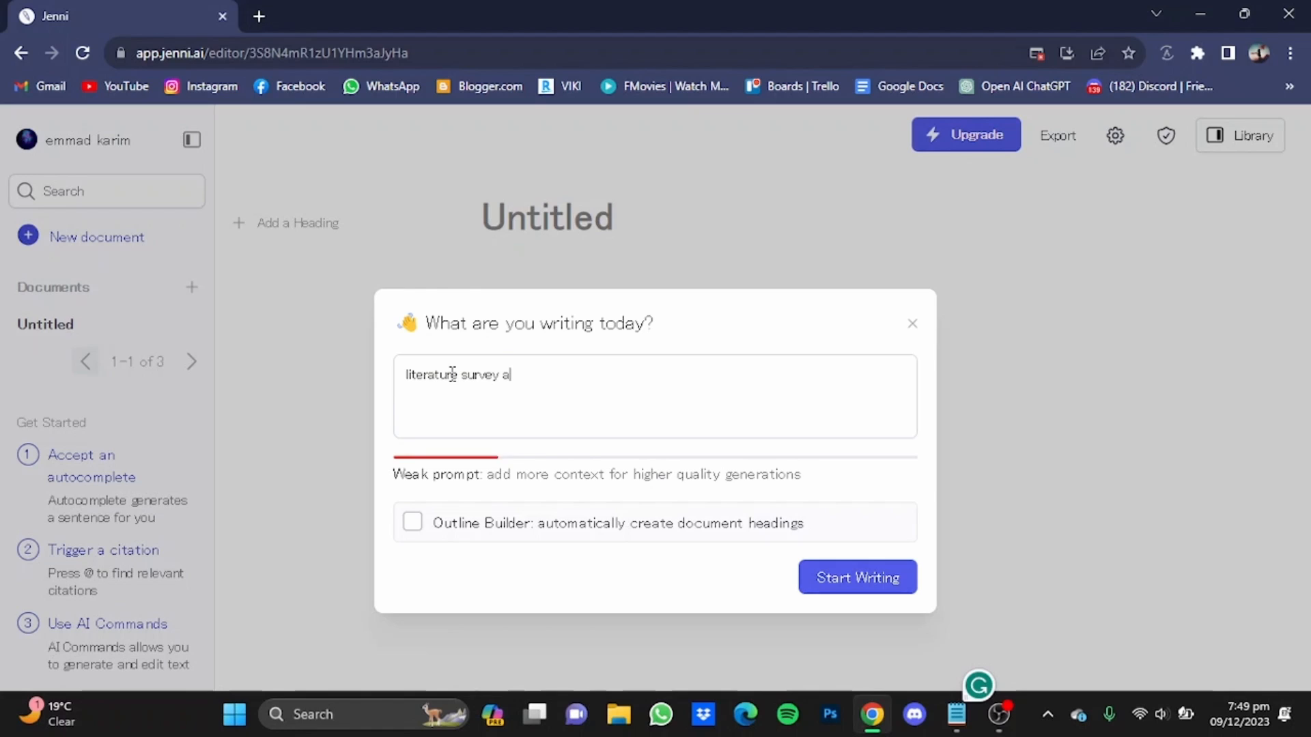
type("b")
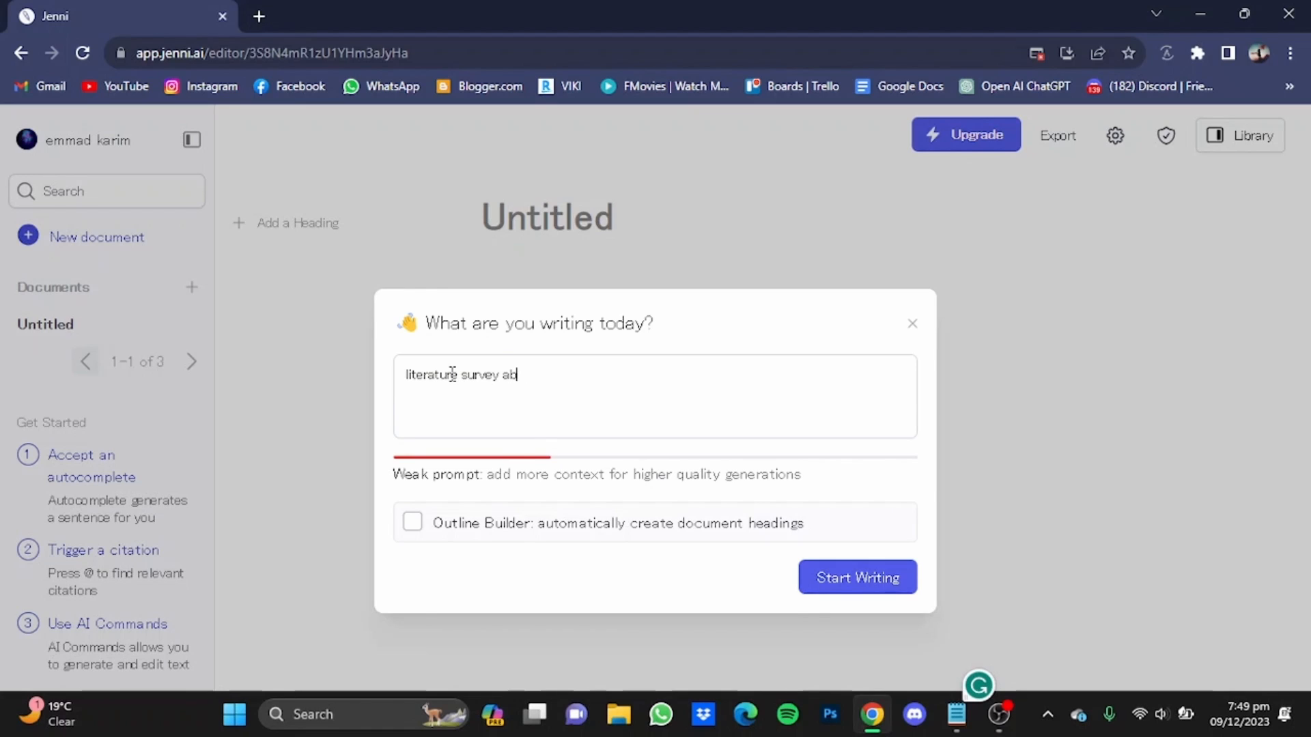
type("out gr")
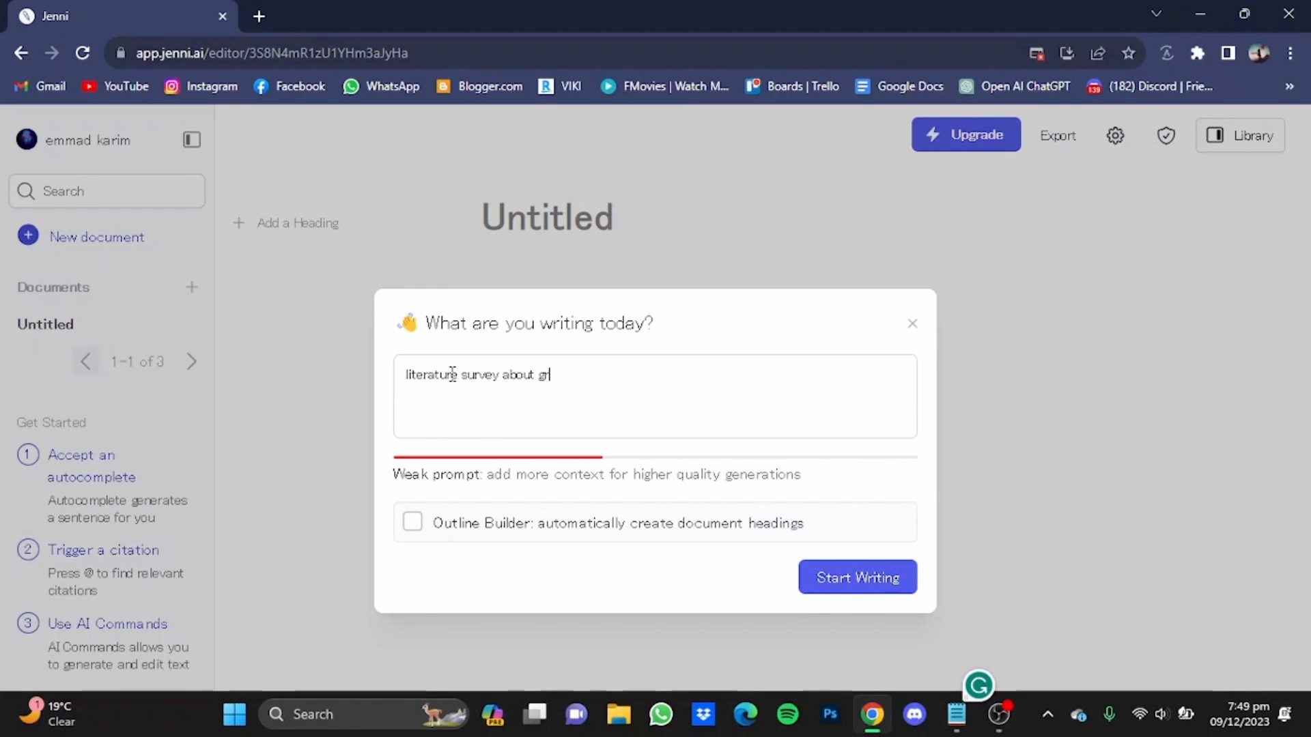
type("reen energ")
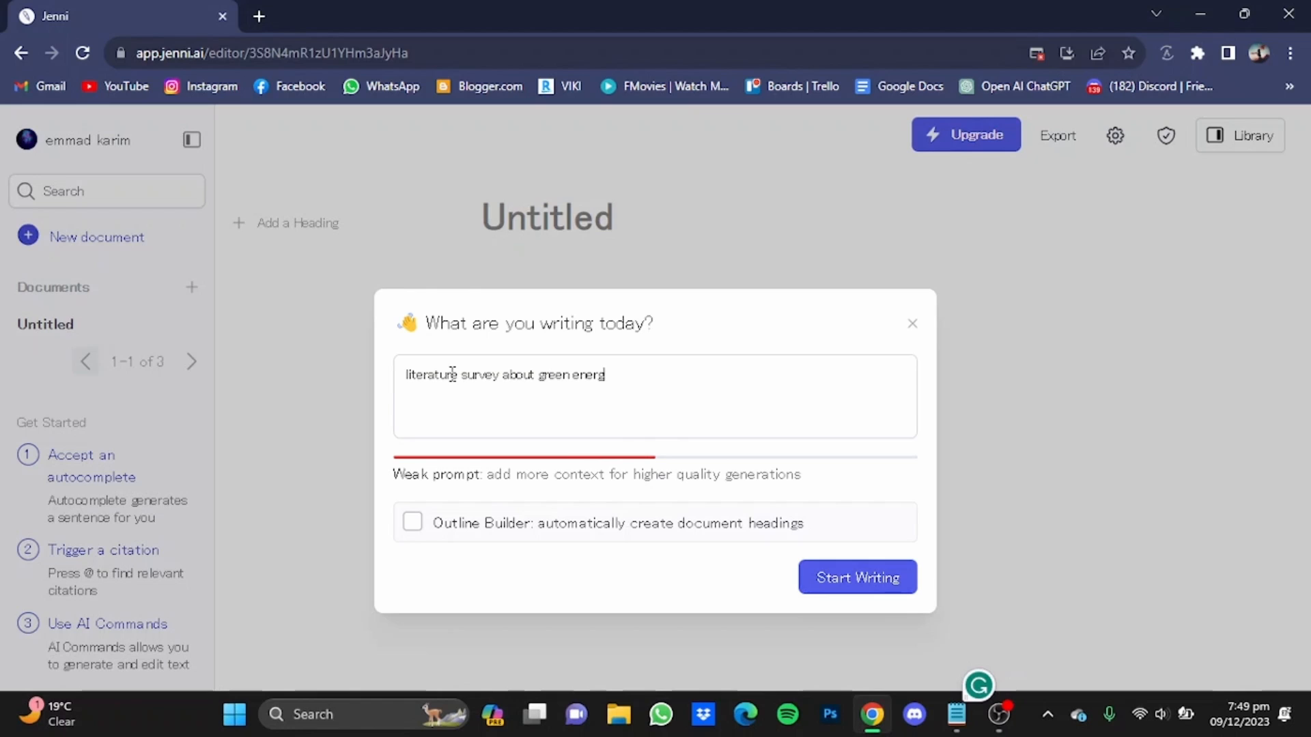
type("y and")
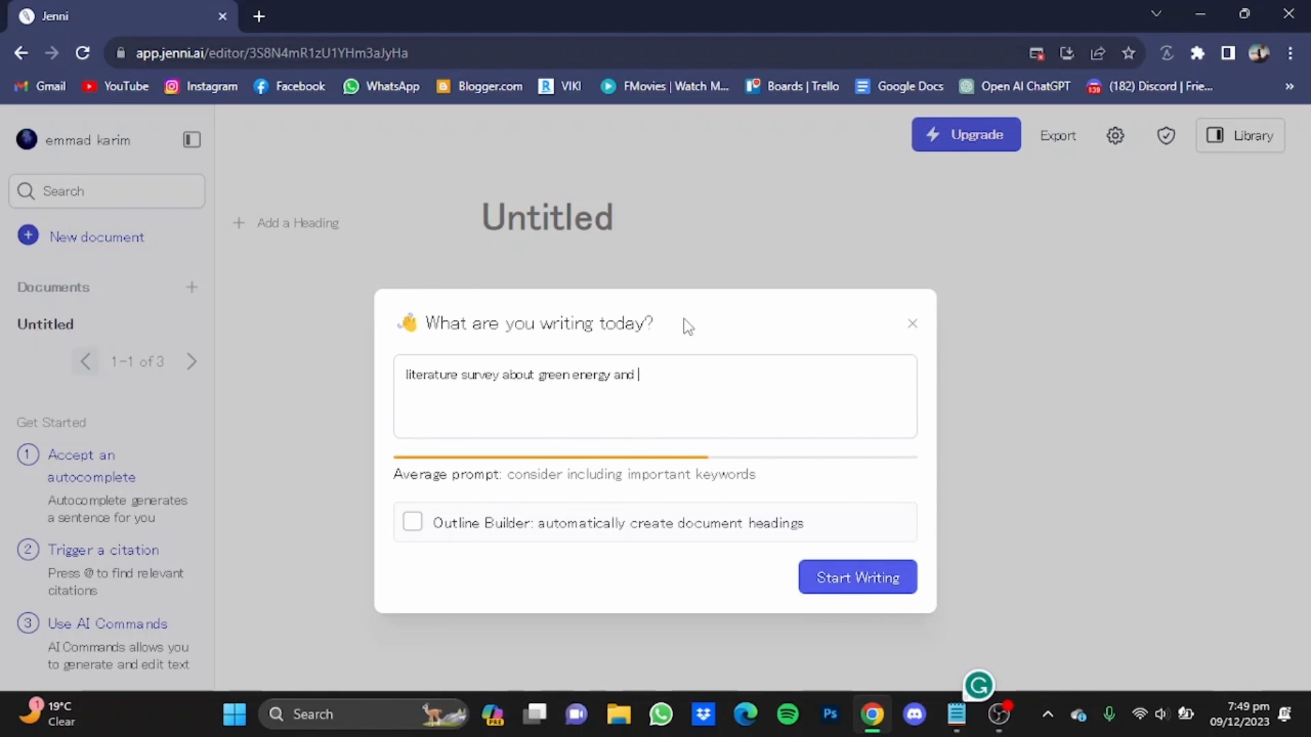
type("its pros and")
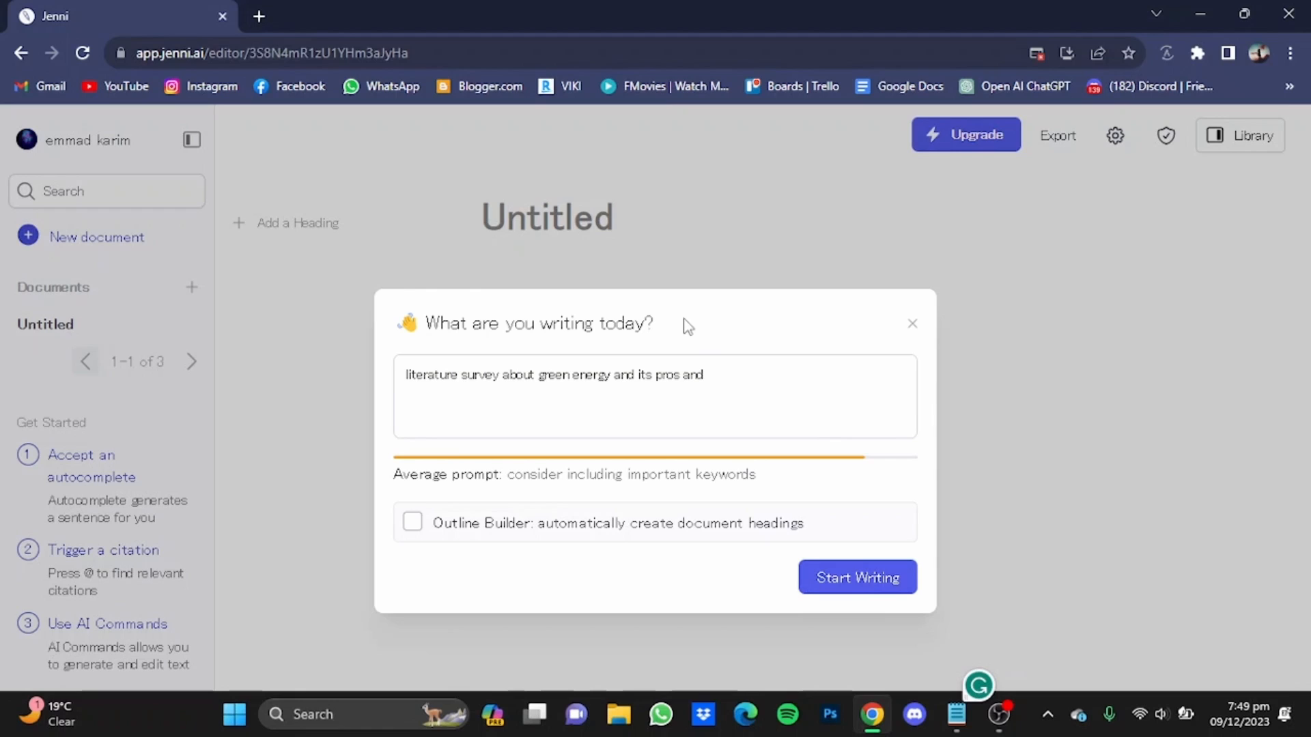
type("cons")
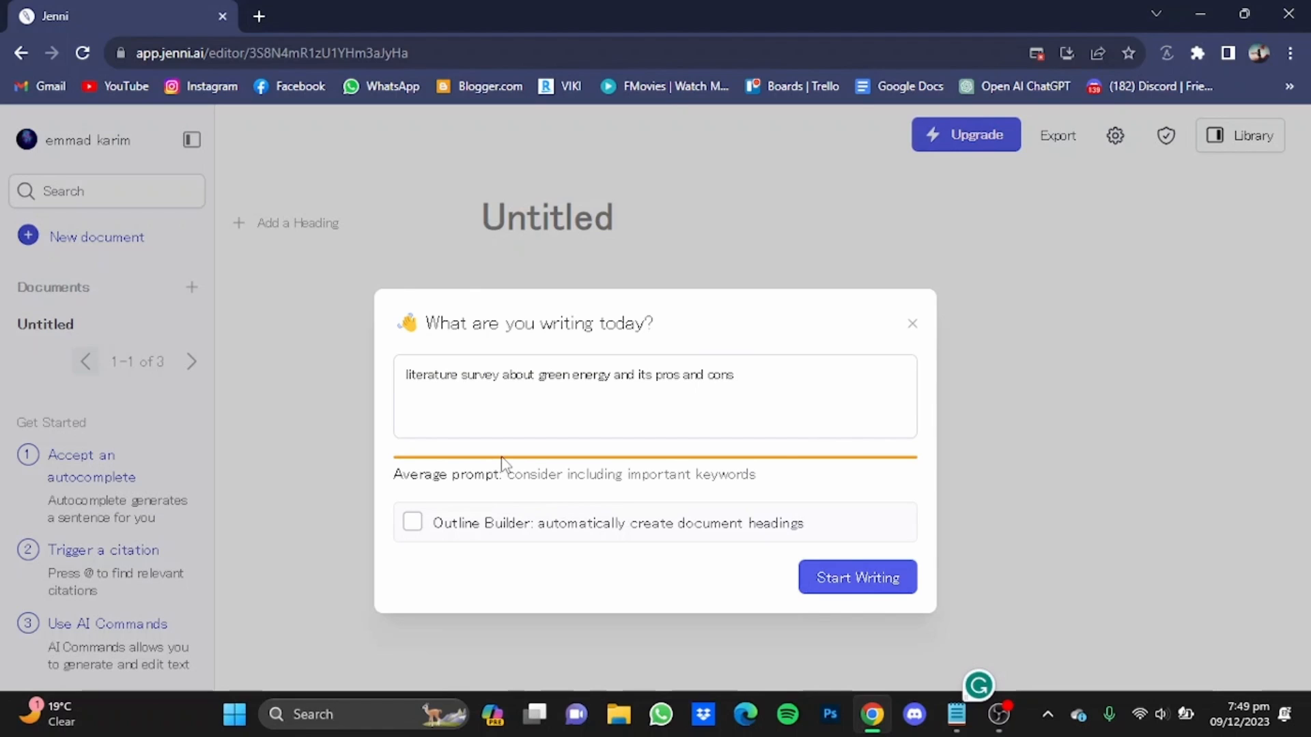
type("and its")
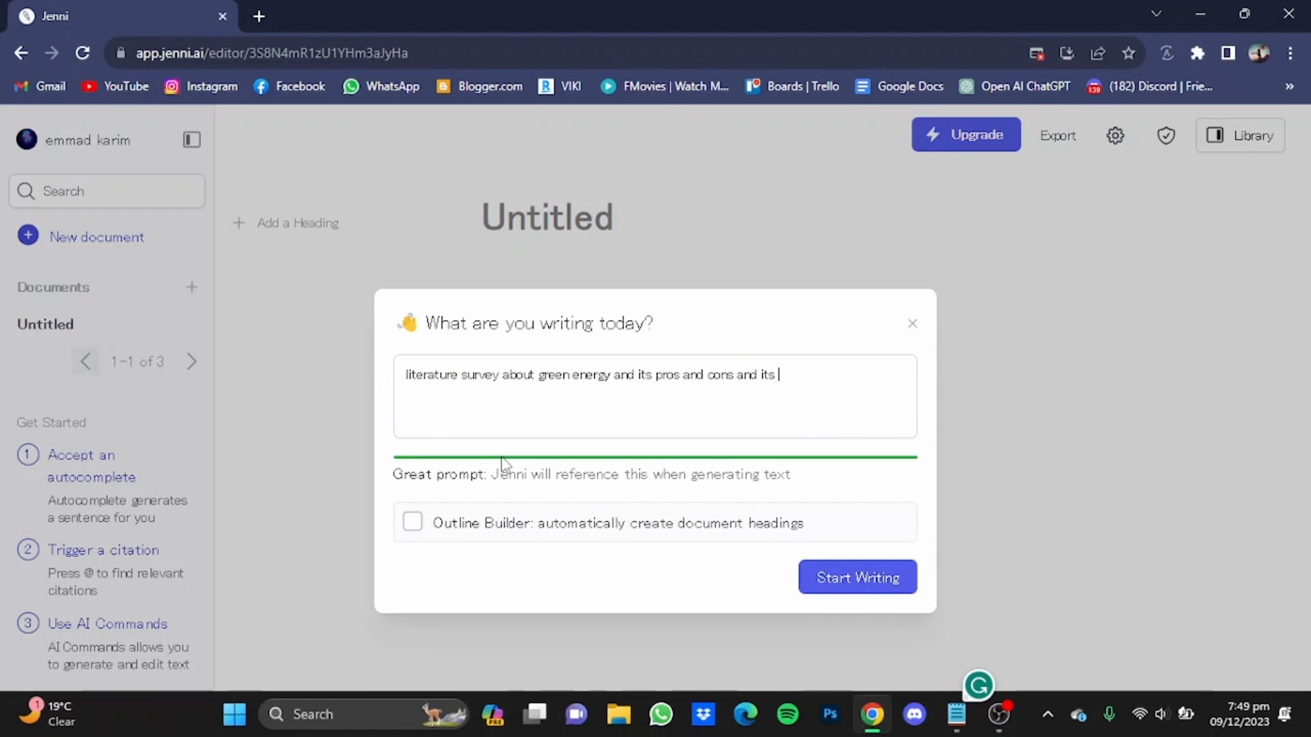
type("effec")
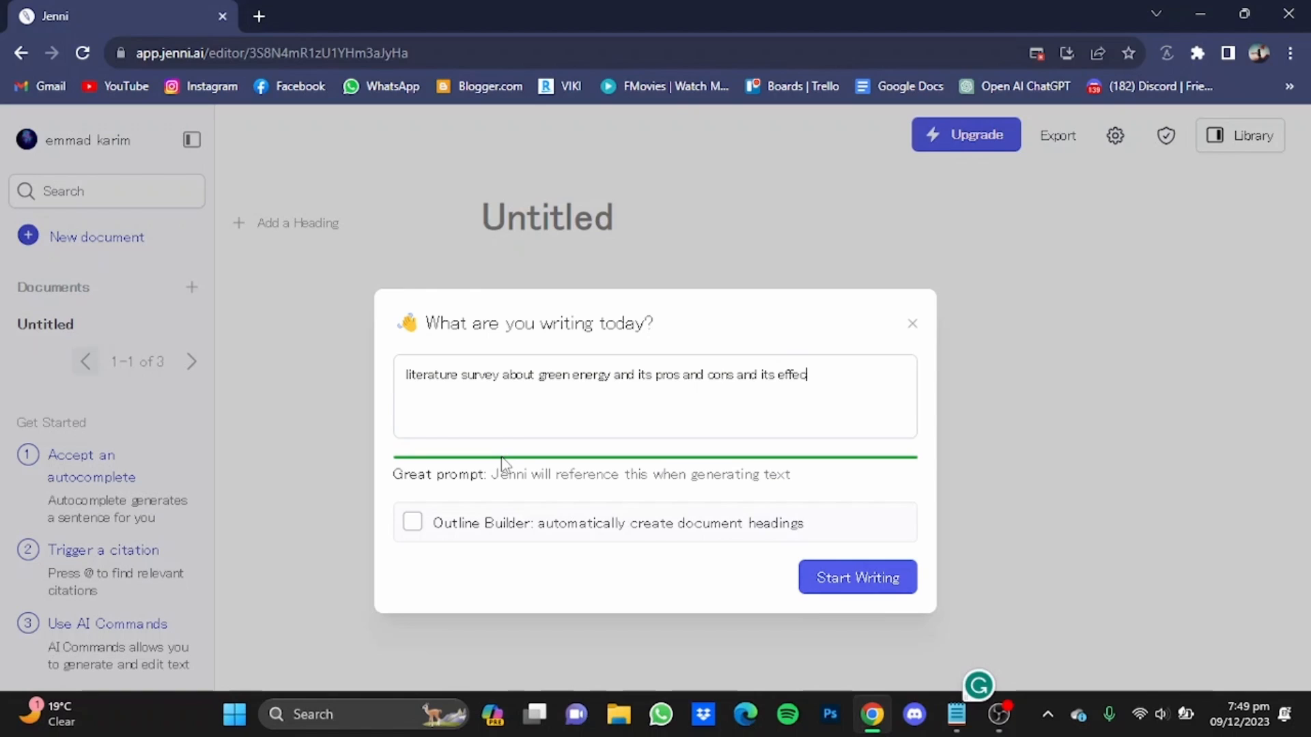
type("ts")
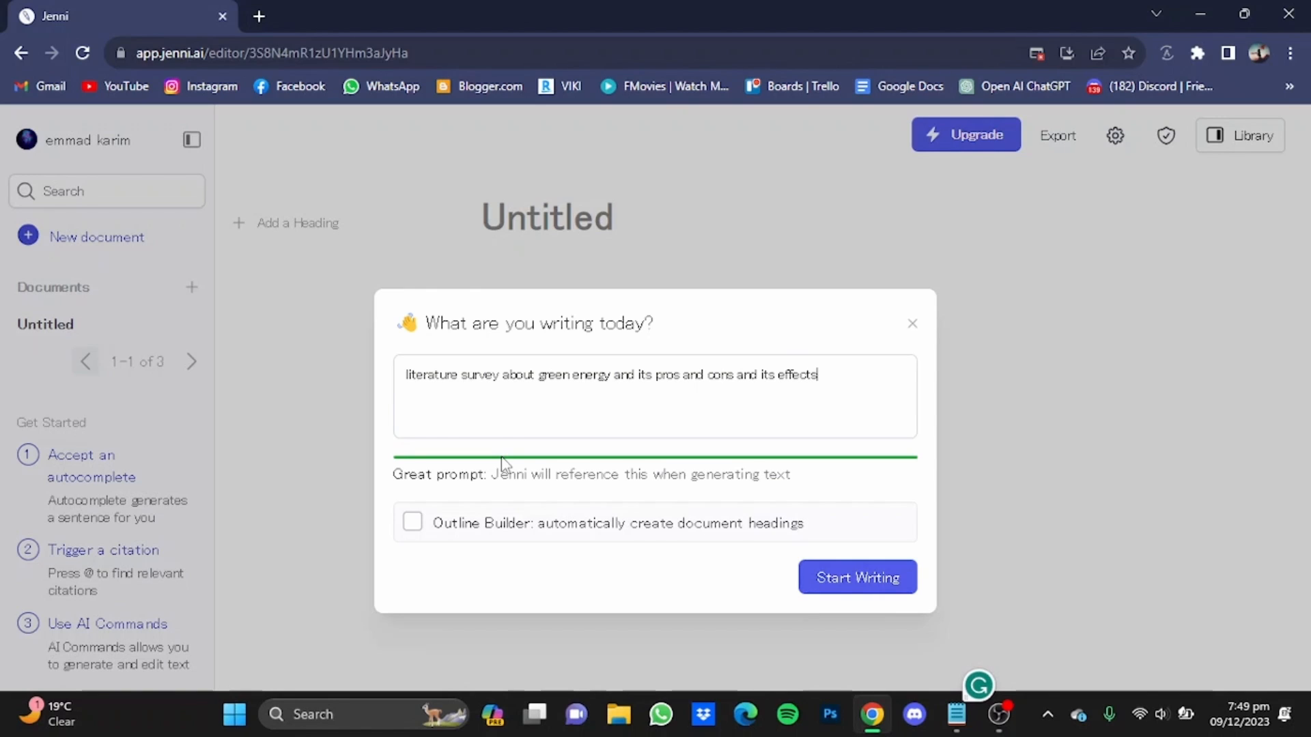
type("on h")
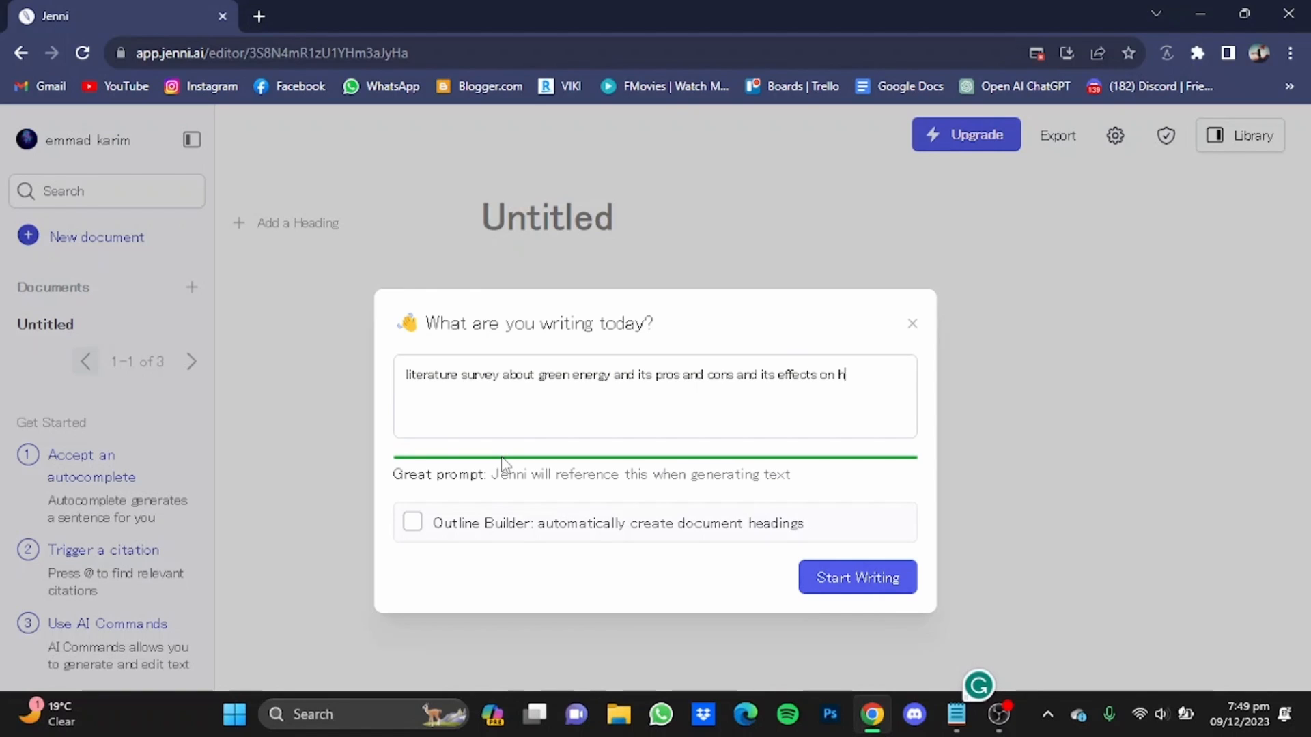
type("uman lif")
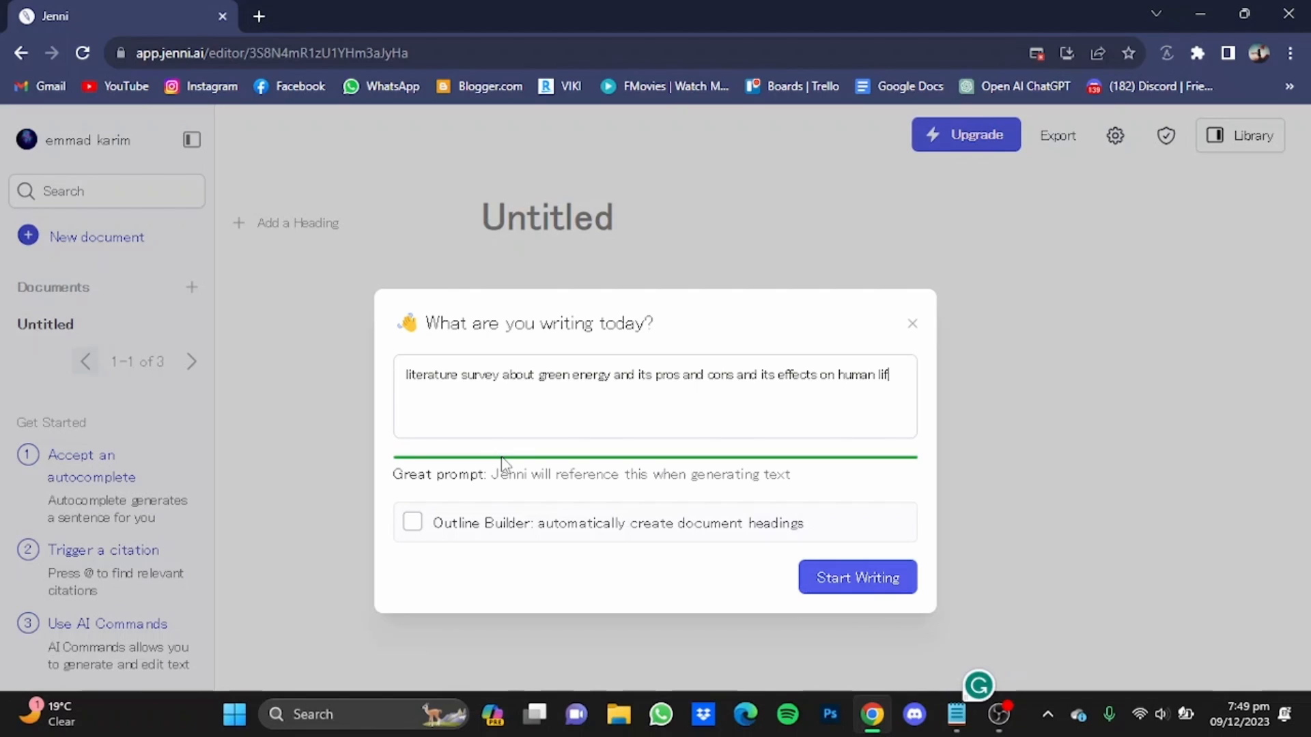
type("e")
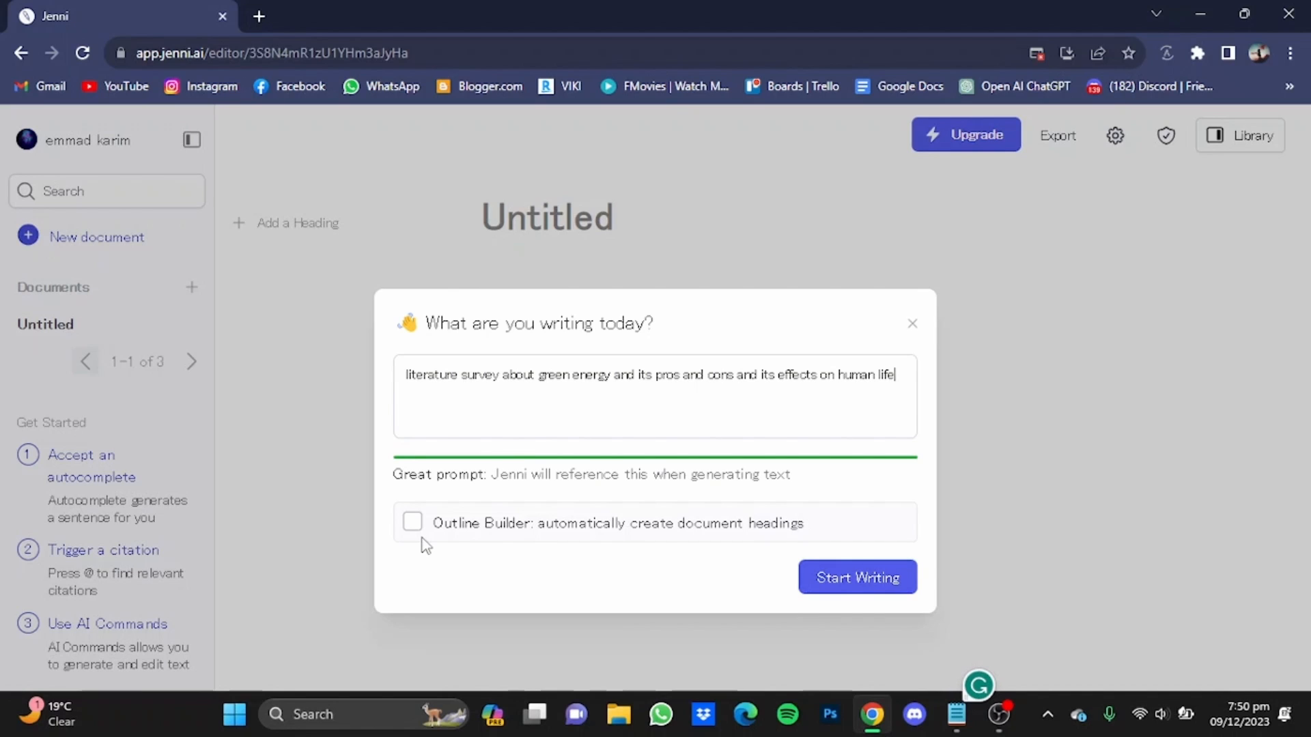
Enable the Outline Builder for automatic headings and start writing the document.
left_click(412, 522)
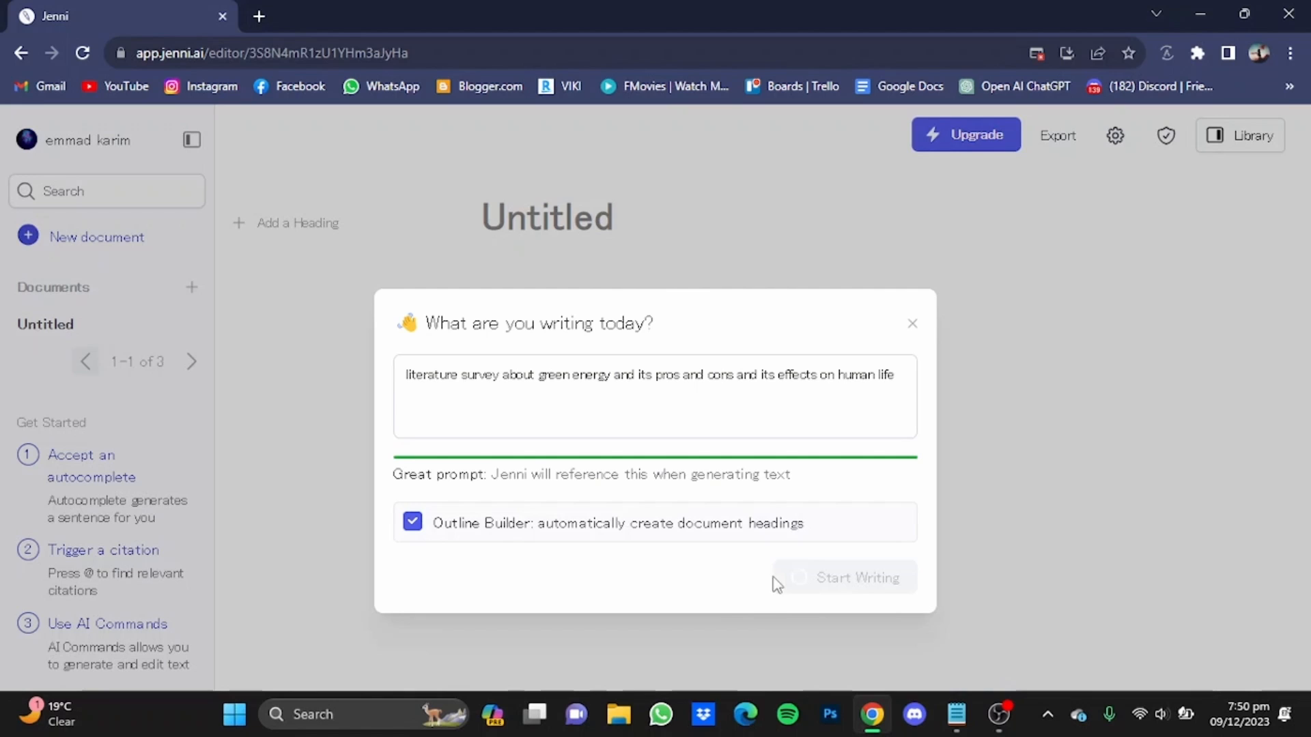
left_click(854, 578)
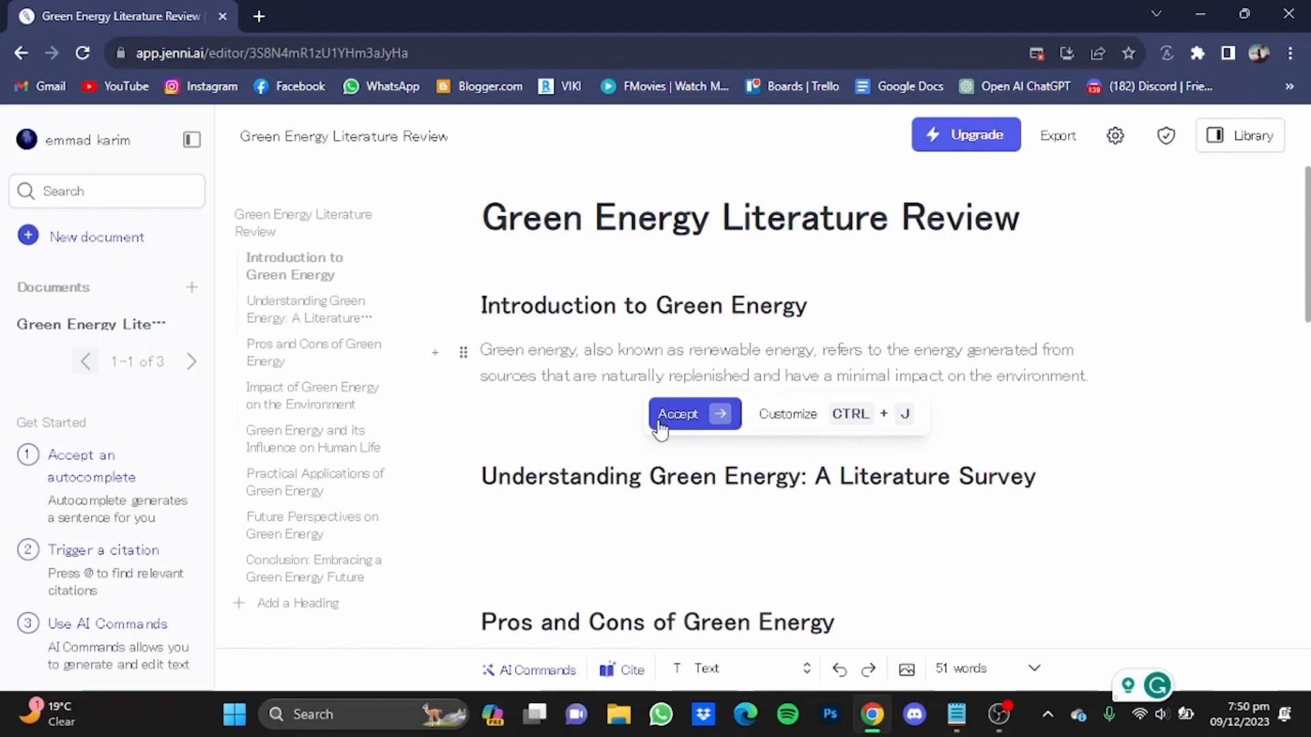
mouse_move(780, 425)
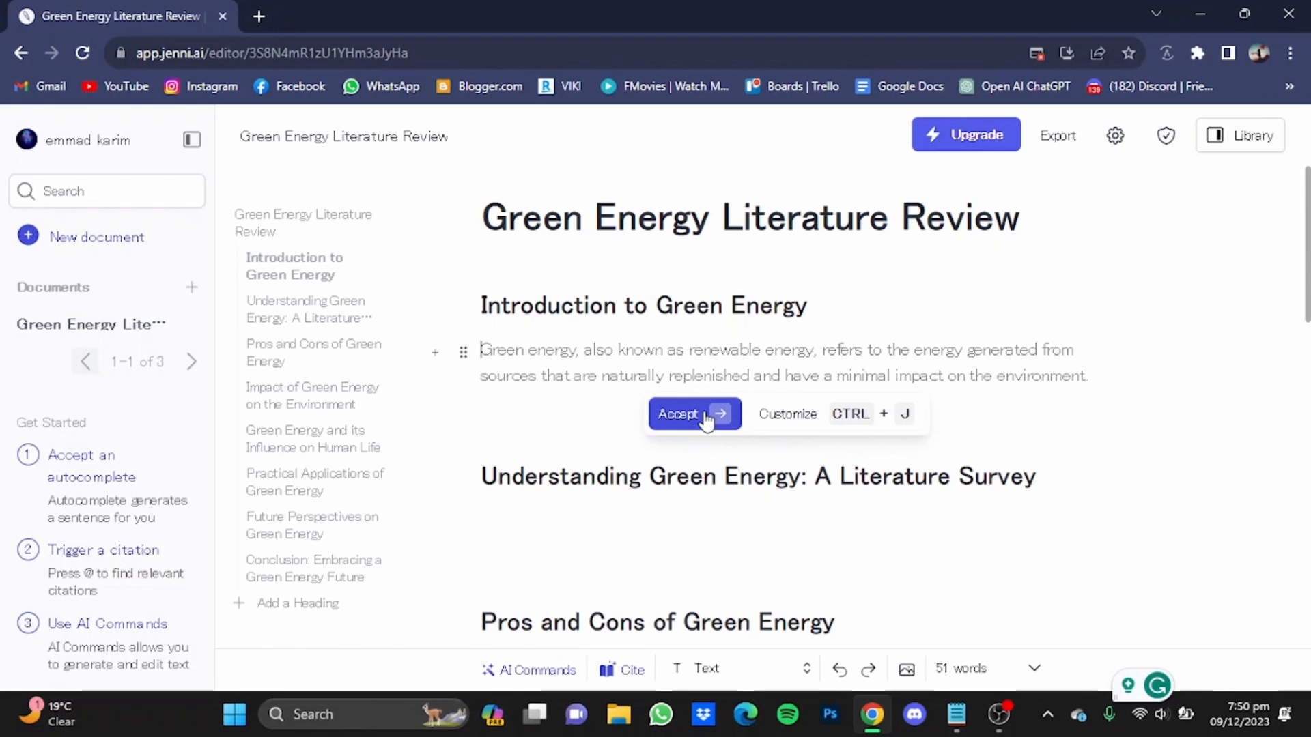
Accept the suggested 'Introduction to Green Energy' sentence so further text generates.
left_click(678, 414)
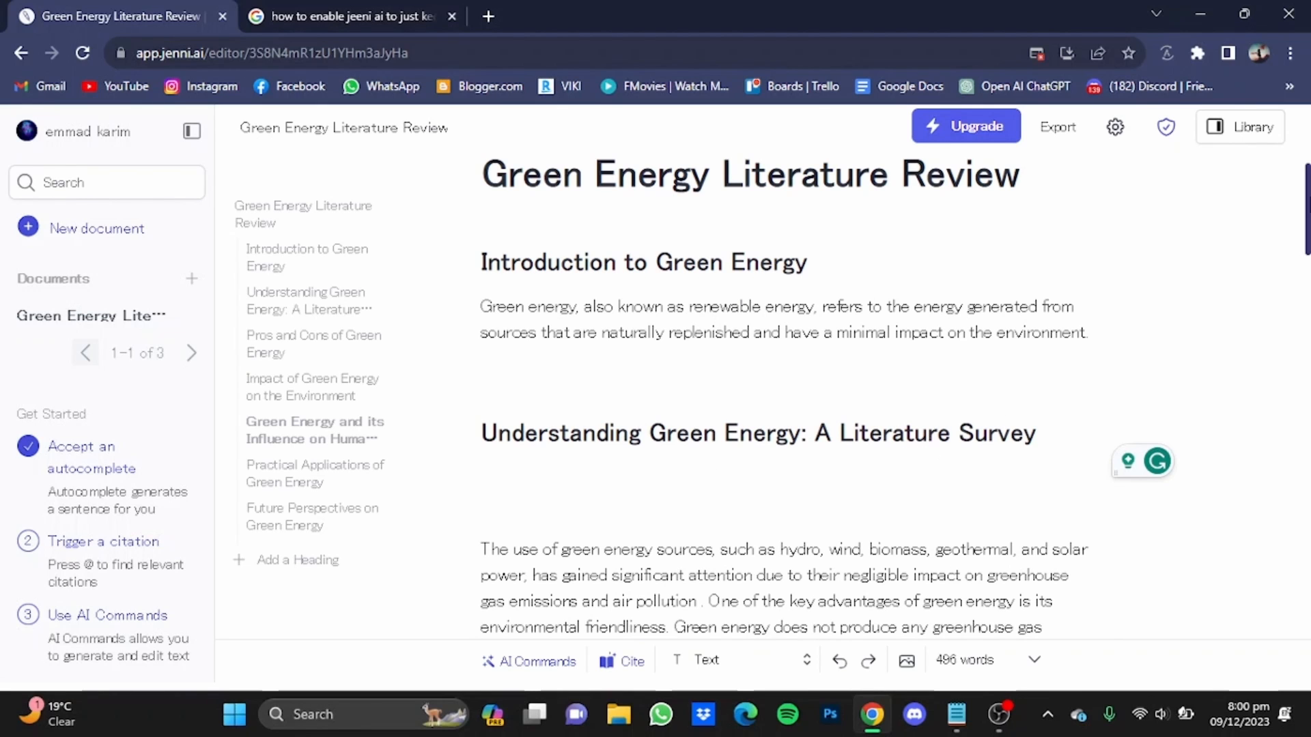
scroll("down", 3)
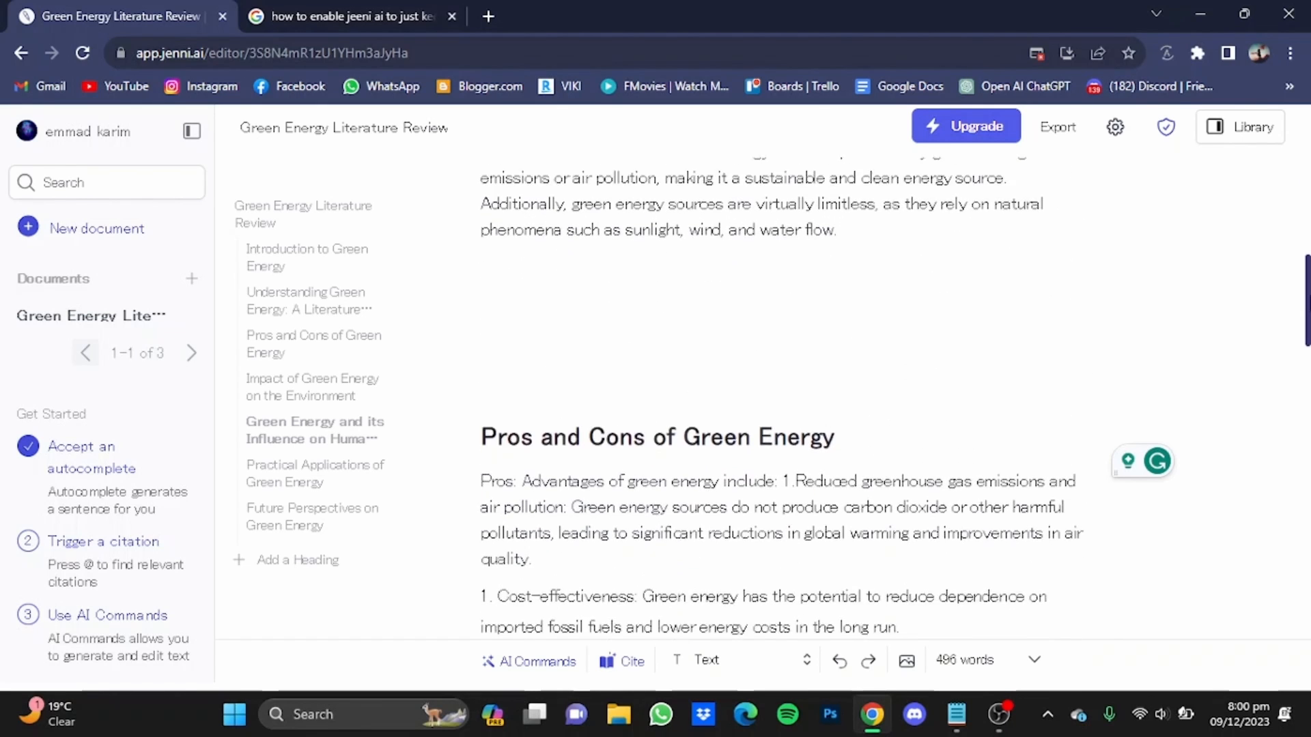
scroll("down", 3)
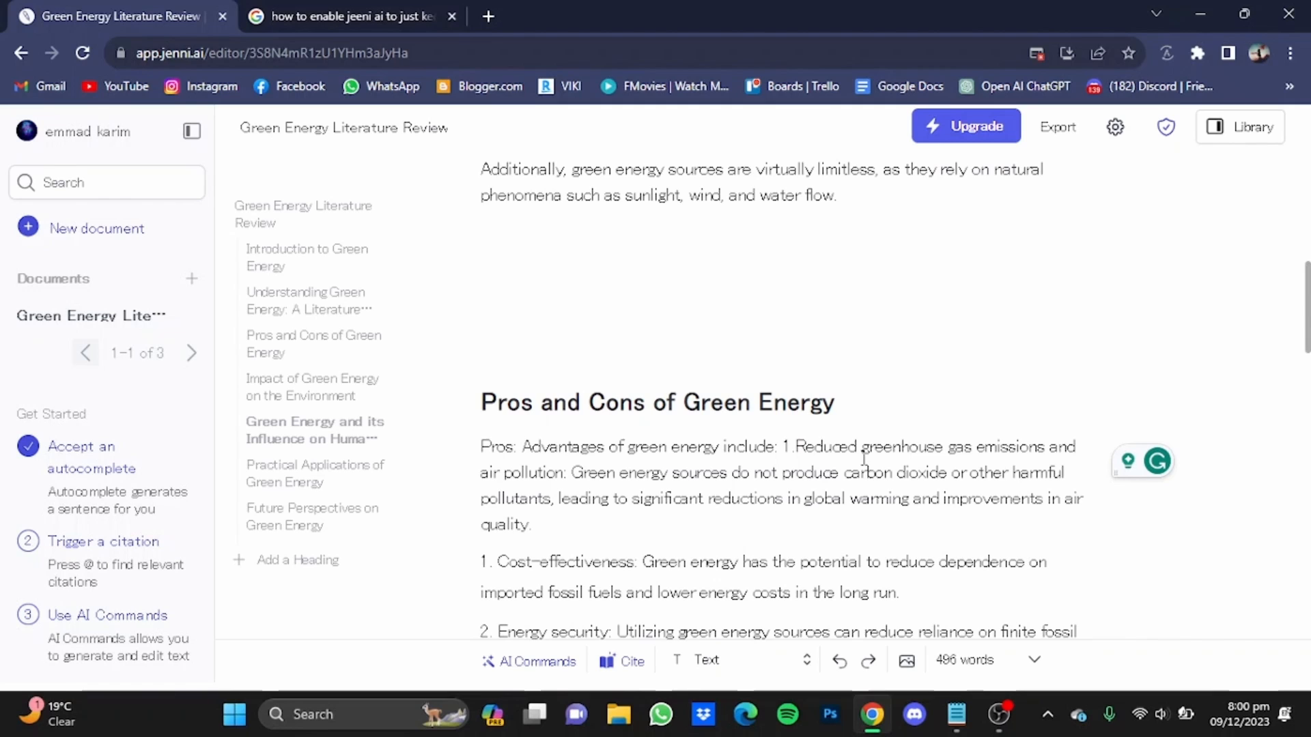
scroll("down", 3)
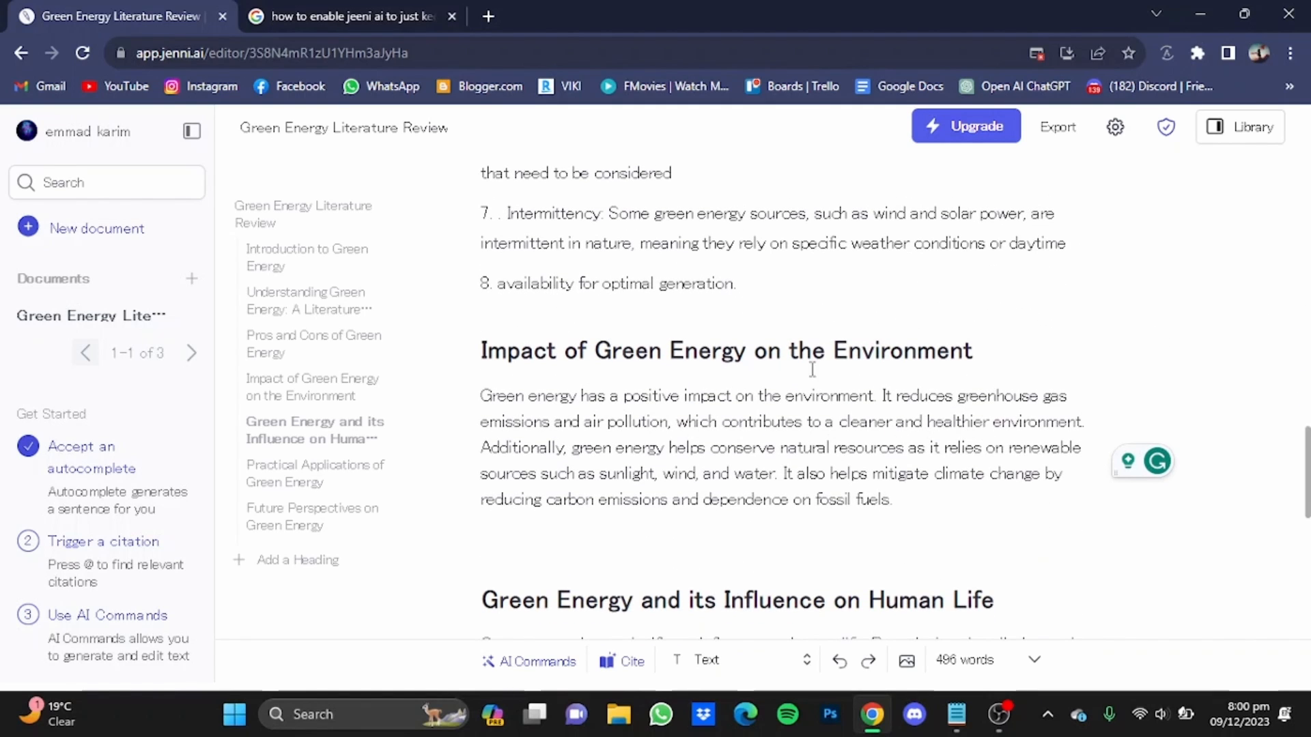
scroll("down", 3)
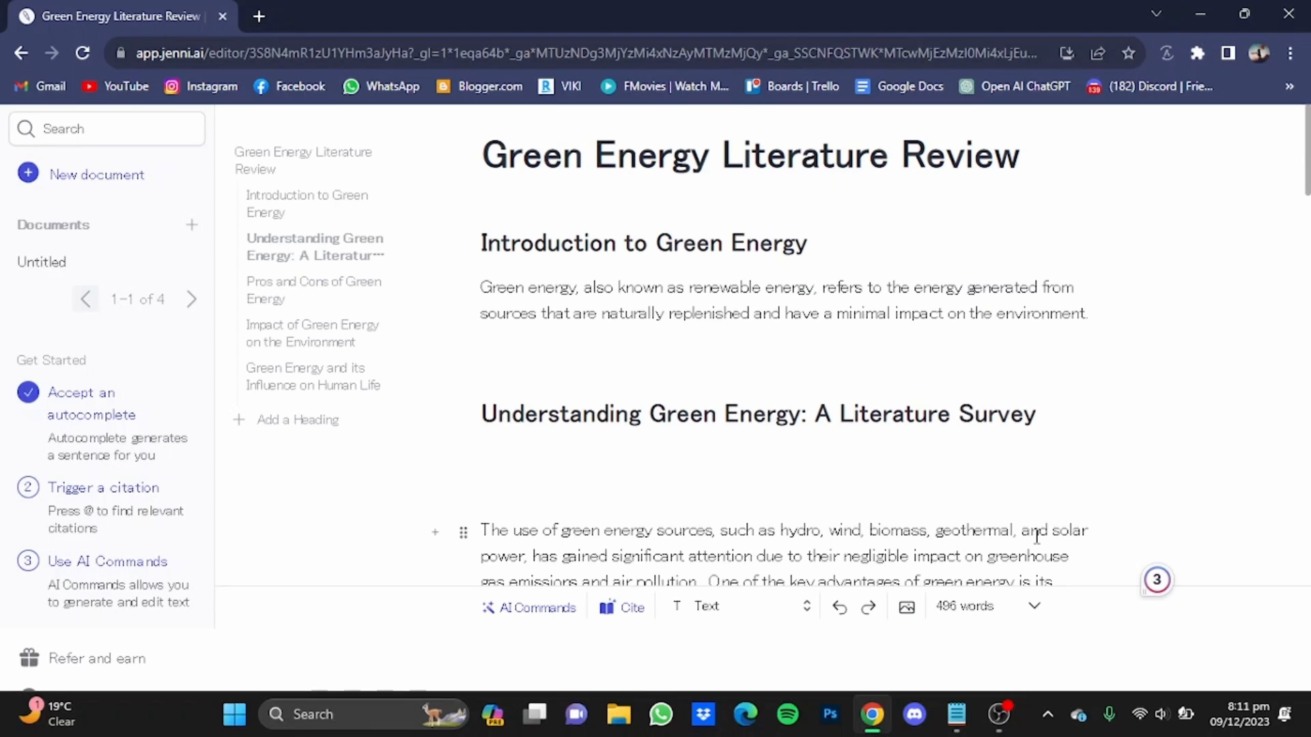
mouse_move(96, 173)
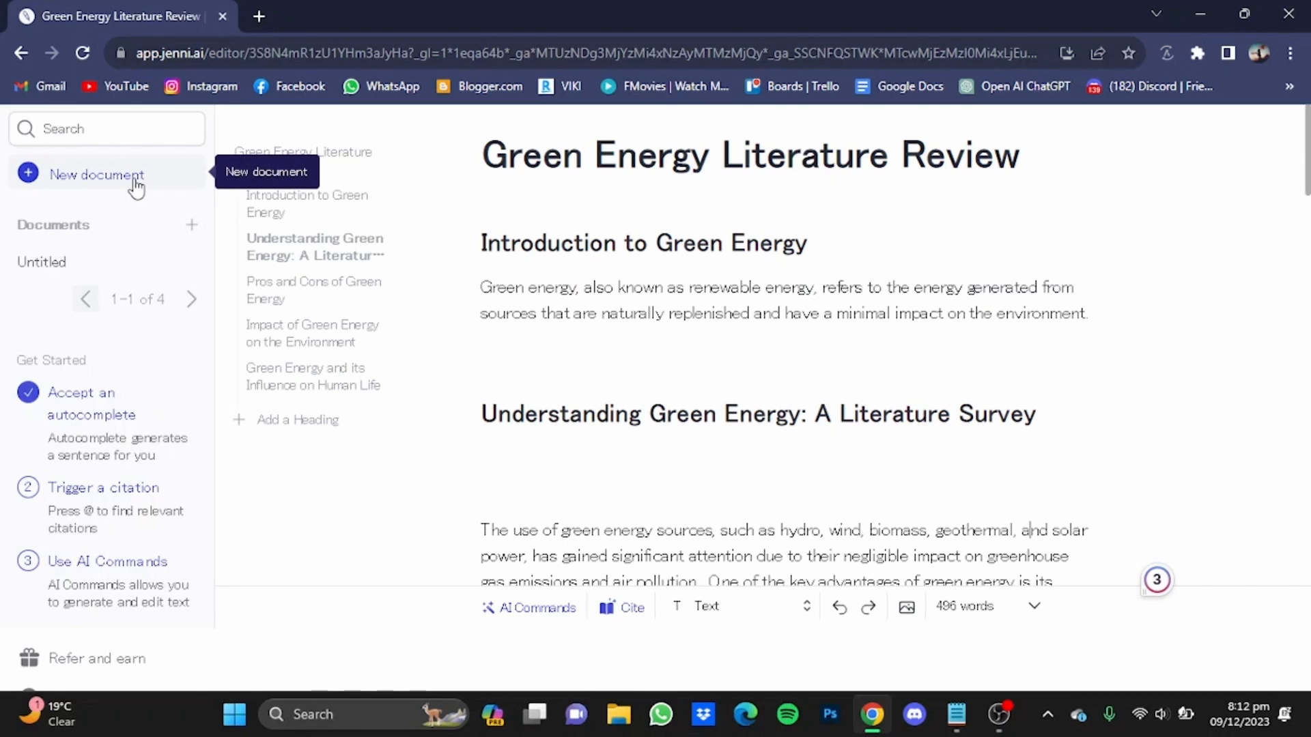
mouse_move(407, 355)
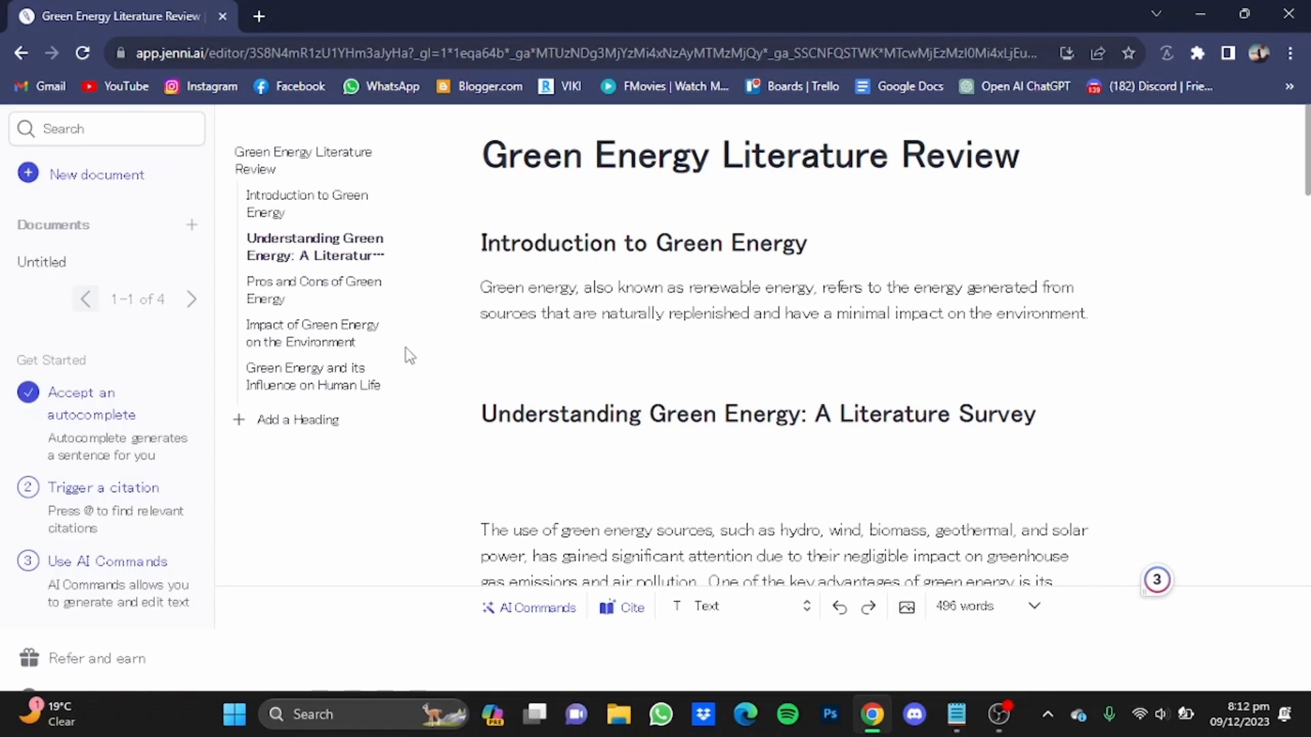
mouse_move(171, 181)
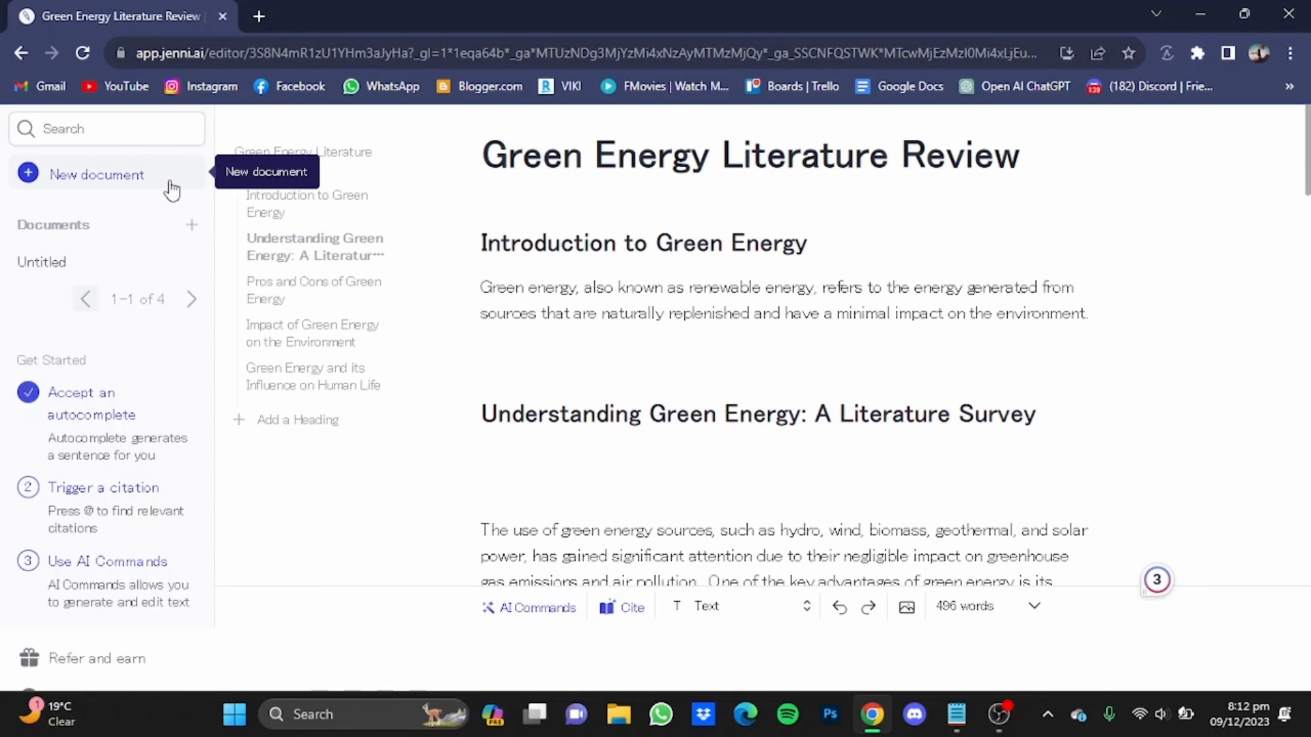
mouse_move(351, 493)
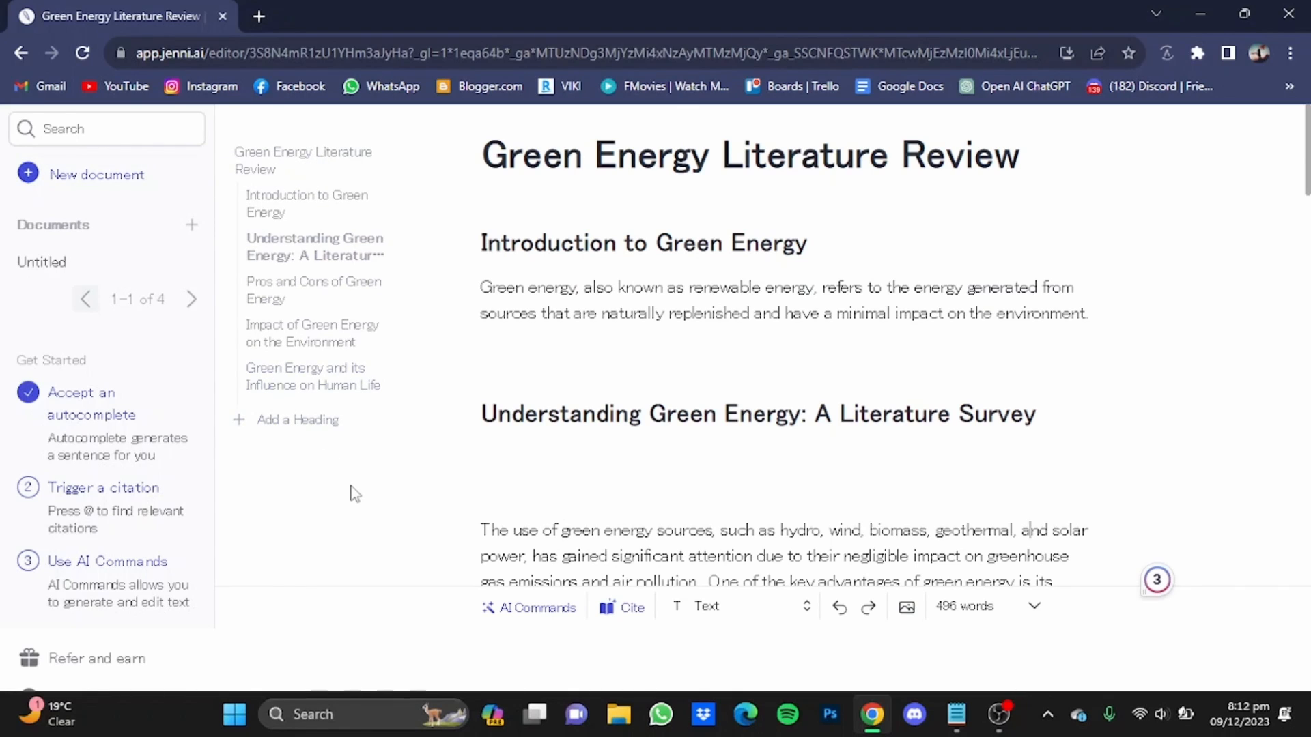